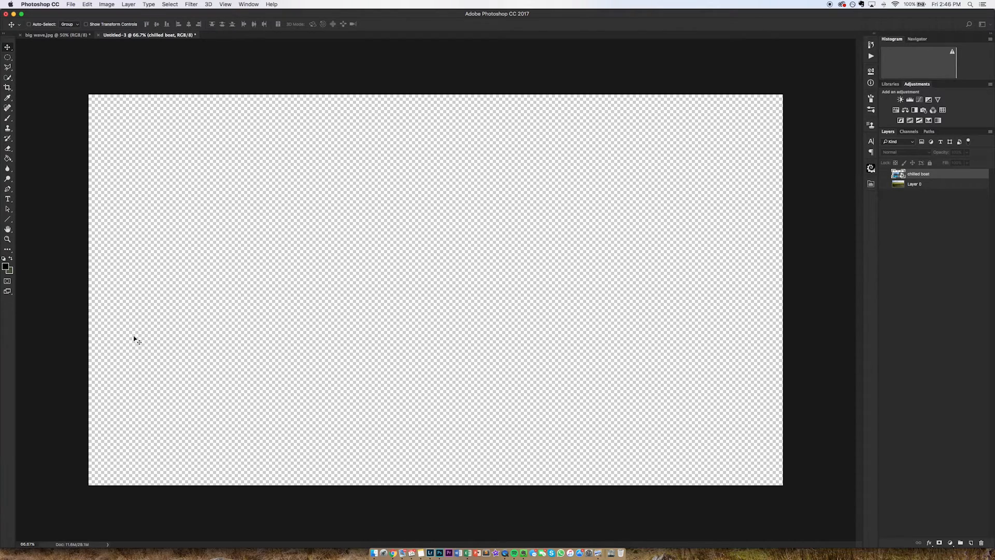
mouse_move(36, 108)
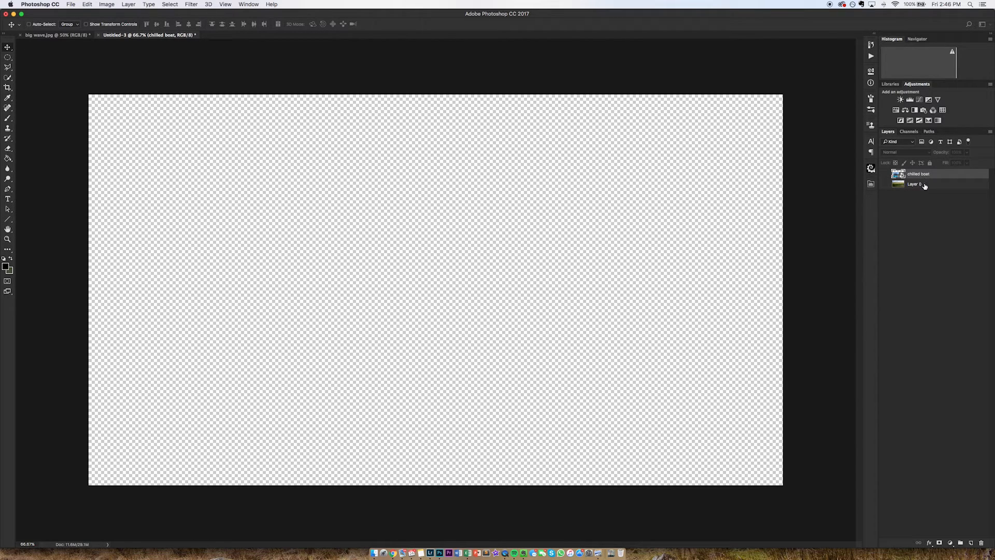
Step: Show the wave photo layer (Layer 0) and make it the active layer
left_click(885, 184)
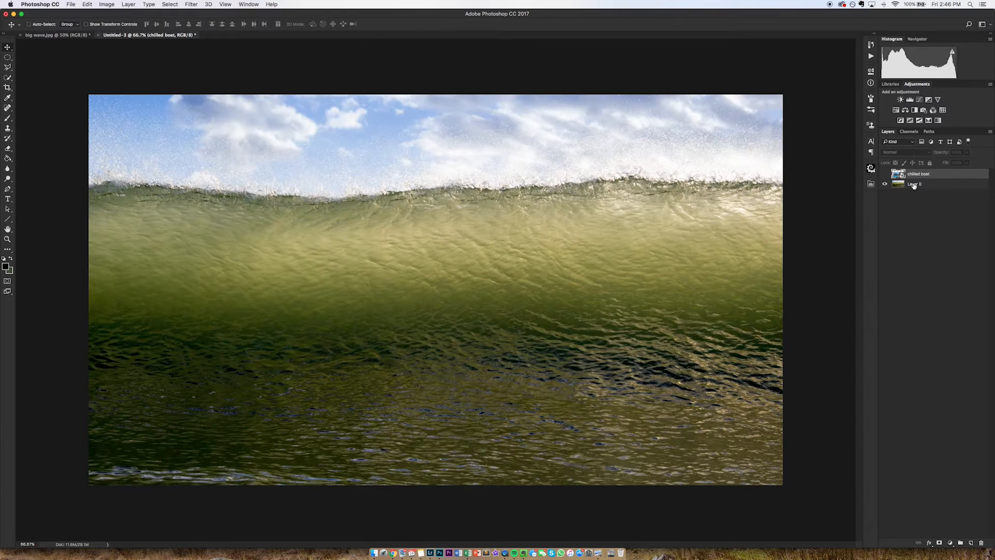
left_click(915, 184)
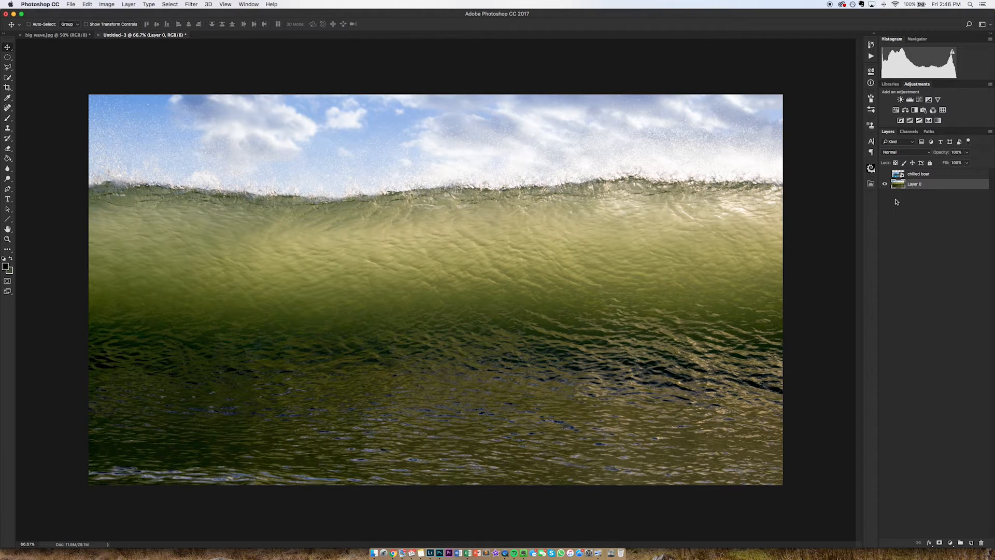
left_click(885, 174)
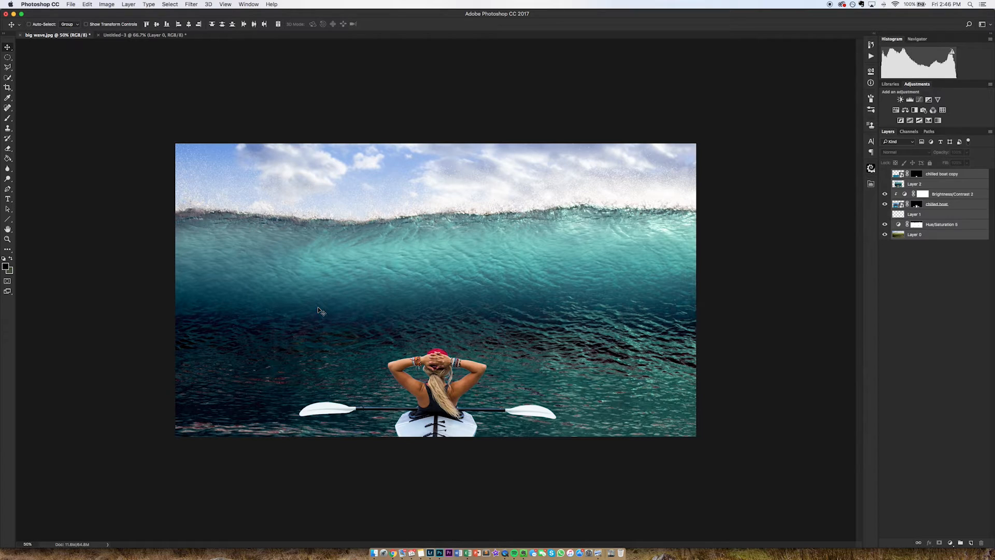
mouse_move(625, 187)
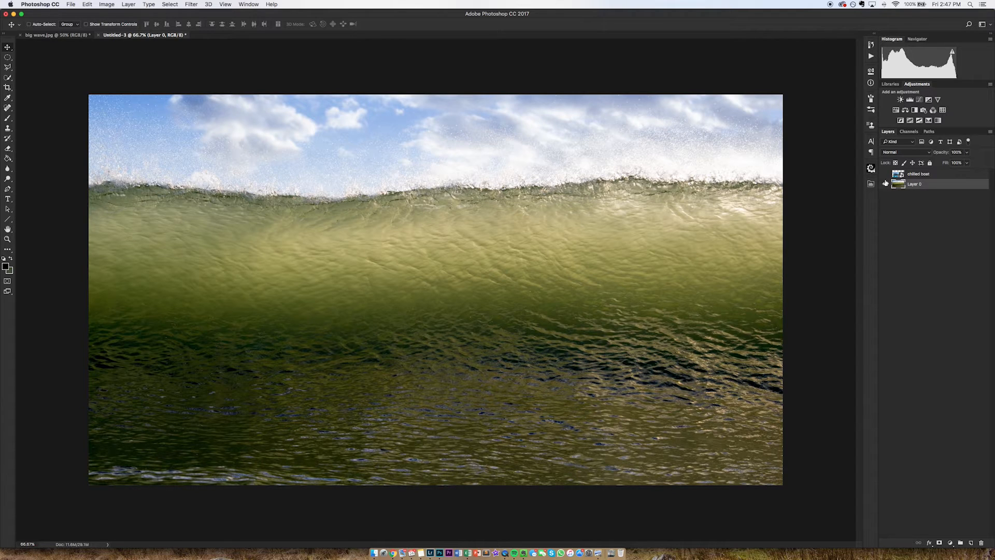
Step: Toggle visibility so the chilled boat kayaker layer shows above Layer 0 with both layers on
left_click(884, 173)
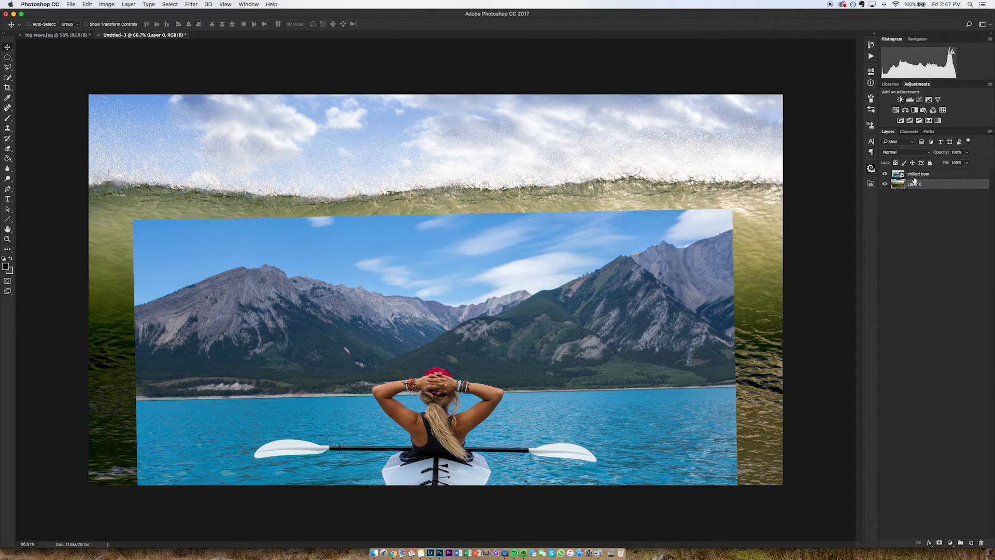
left_click(917, 174)
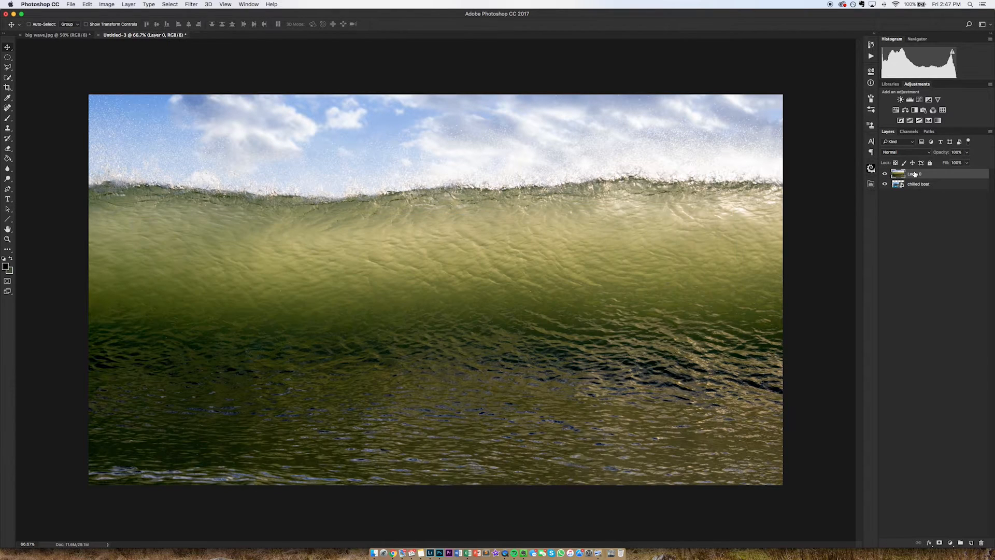
left_click(885, 173)
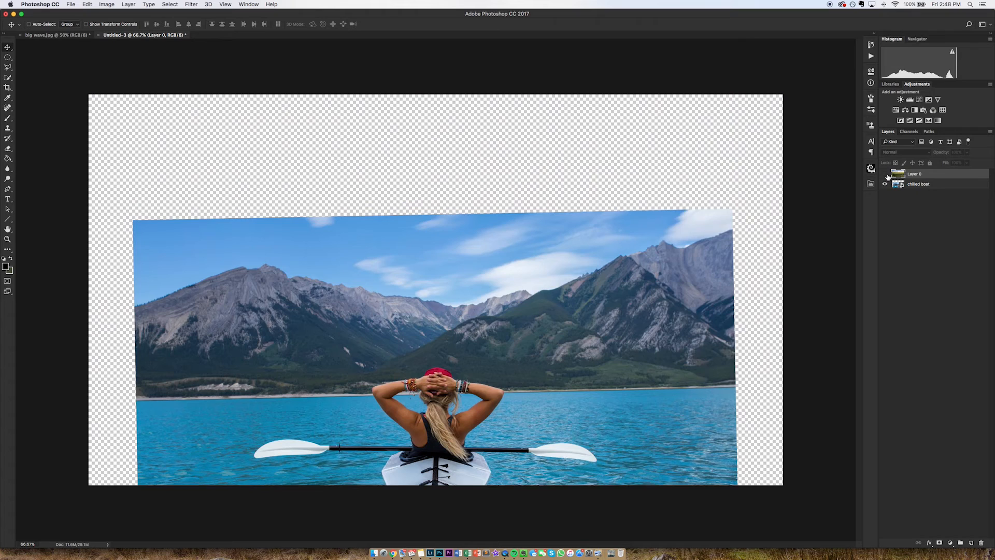
left_click(884, 174)
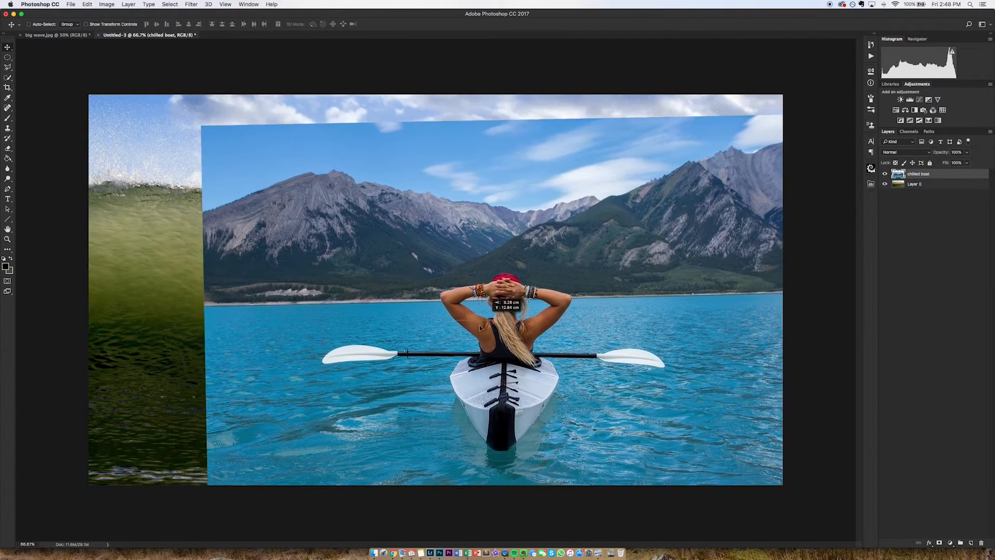
Step: Move the kayaker photo to the lower centre of the wave at 100% opacity
left_click_drag(482, 305, 457, 330)
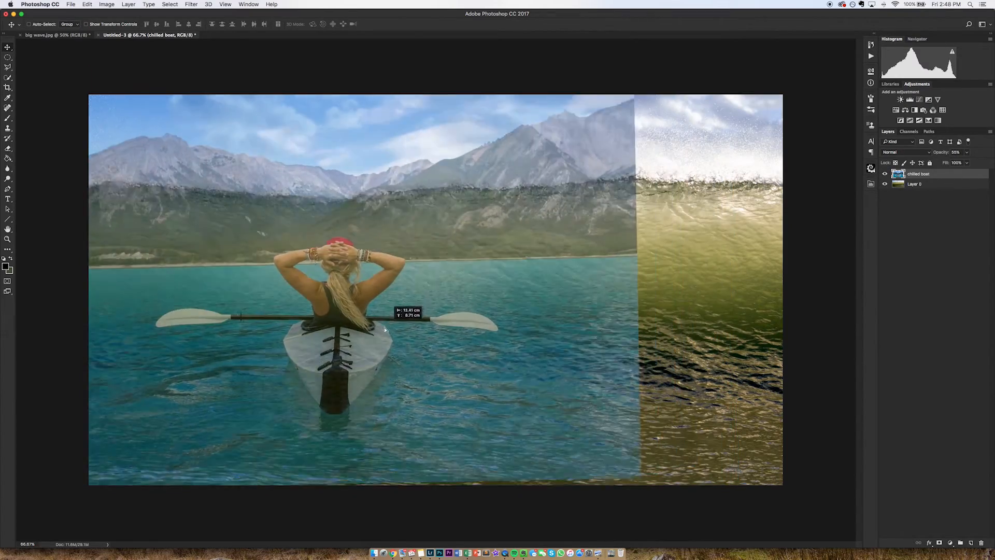
left_click_drag(385, 328, 485, 390)
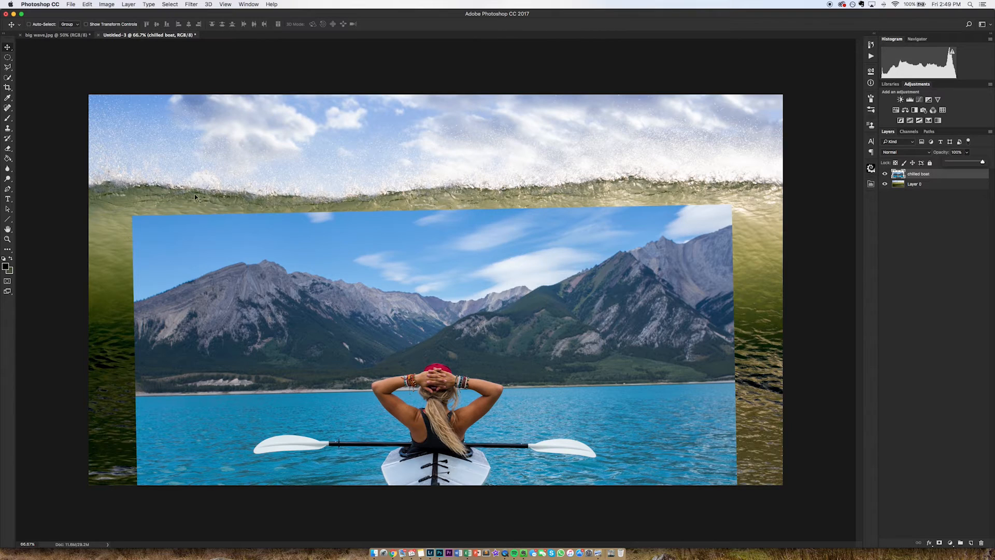
mouse_move(924, 184)
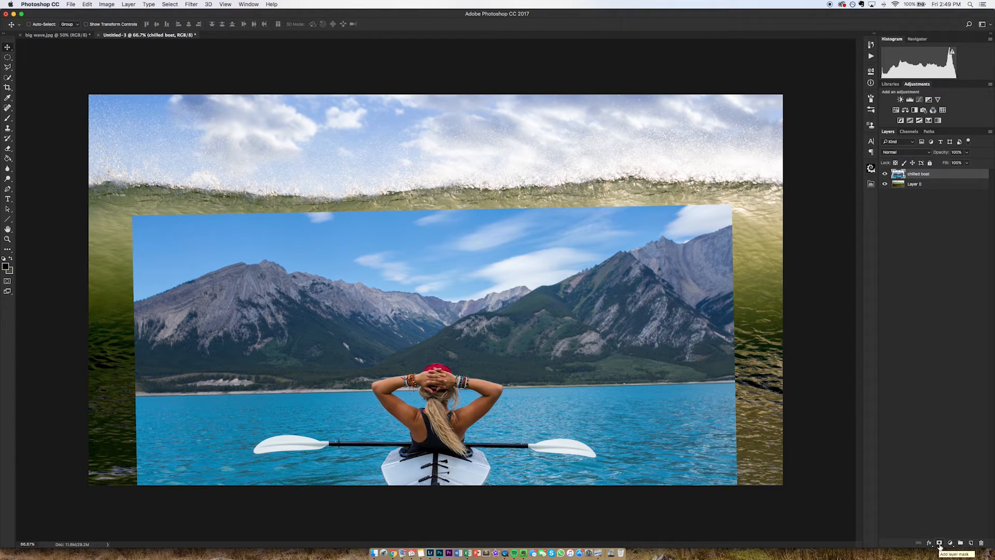
Step: Add a layer mask to the kayaker photo, hide its sky with black, then paint it back white
left_click(940, 543)
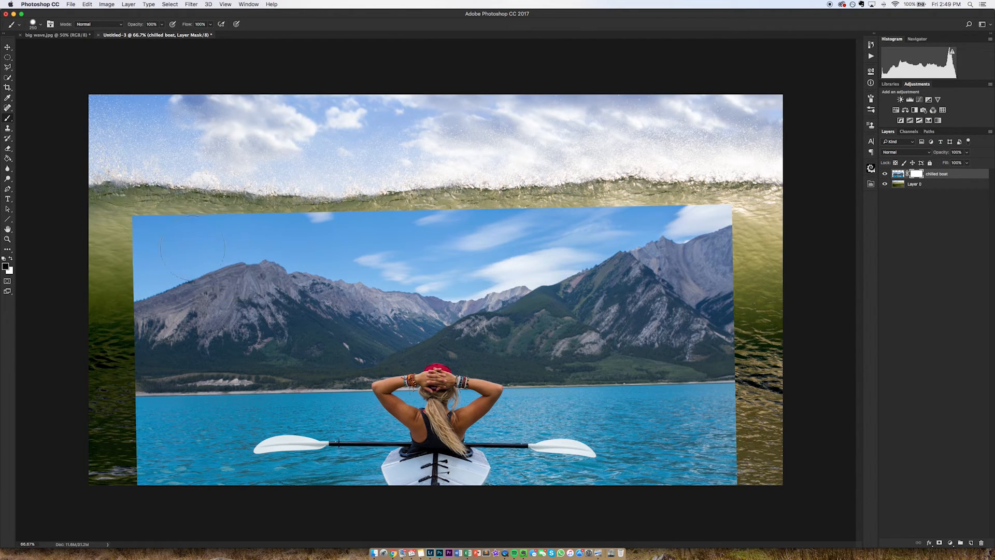
left_click_drag(190, 254, 610, 254)
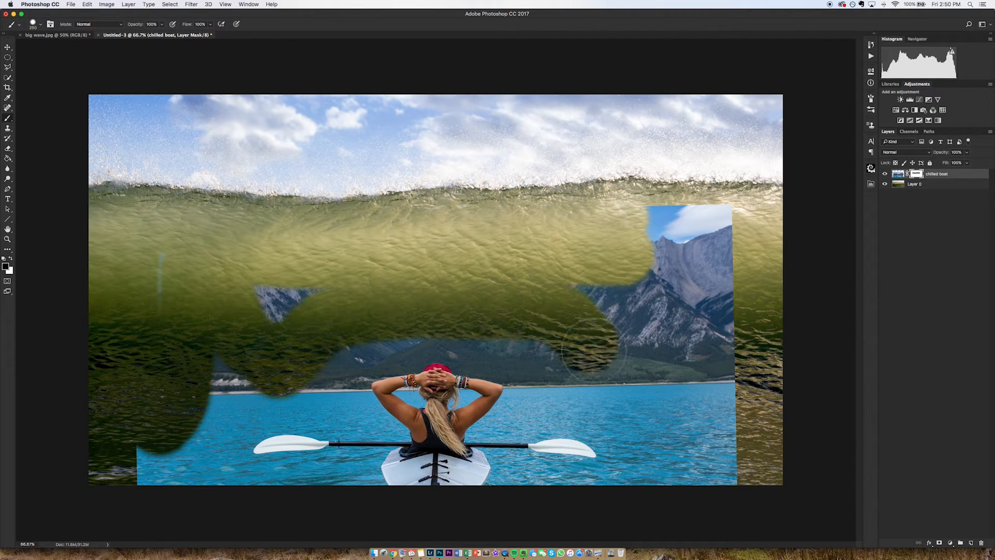
left_click_drag(571, 349, 286, 323)
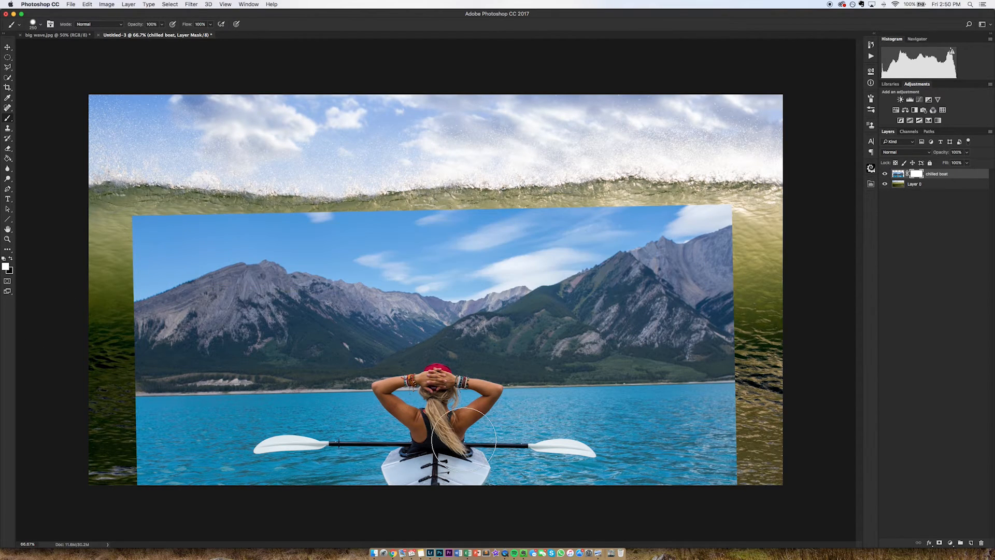
mouse_move(403, 424)
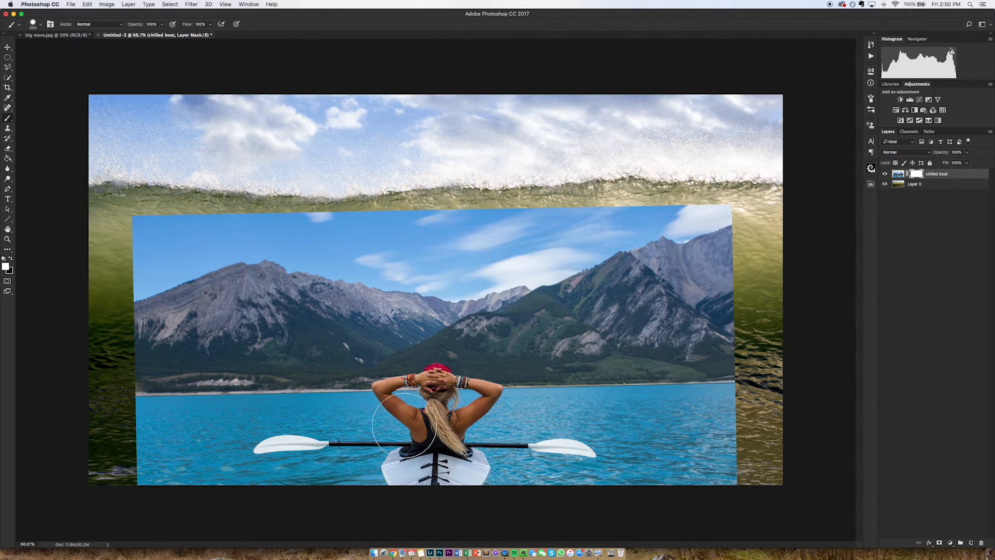
mouse_move(237, 354)
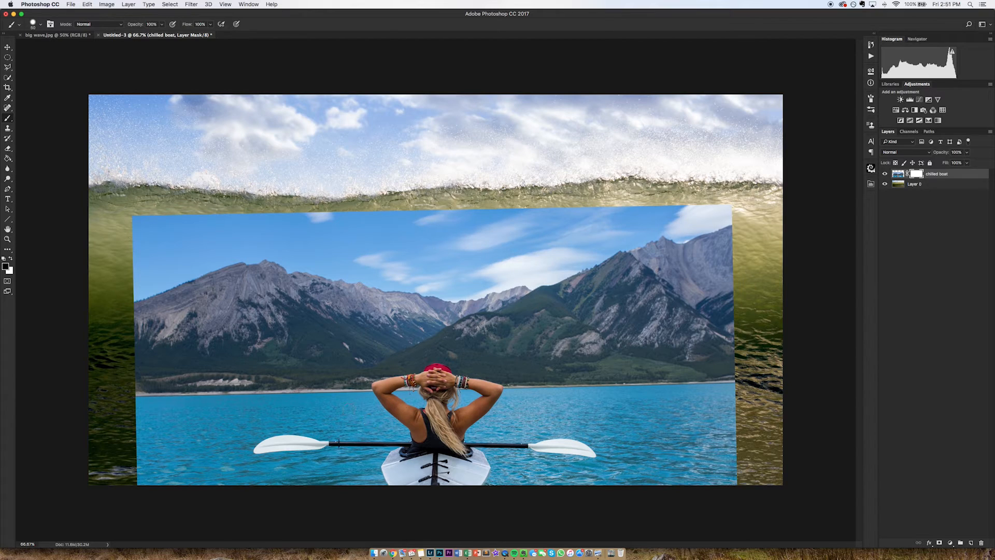
Step: Paint black on the chilled boat mask to hide lake and mountain strips around the kayaker
left_click_drag(304, 367, 311, 407)
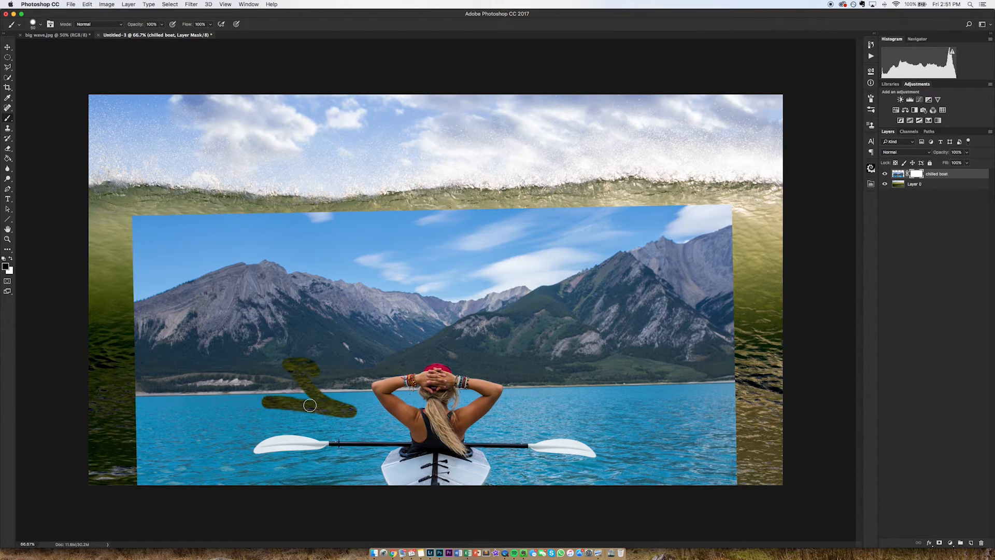
left_click_drag(311, 404, 462, 354)
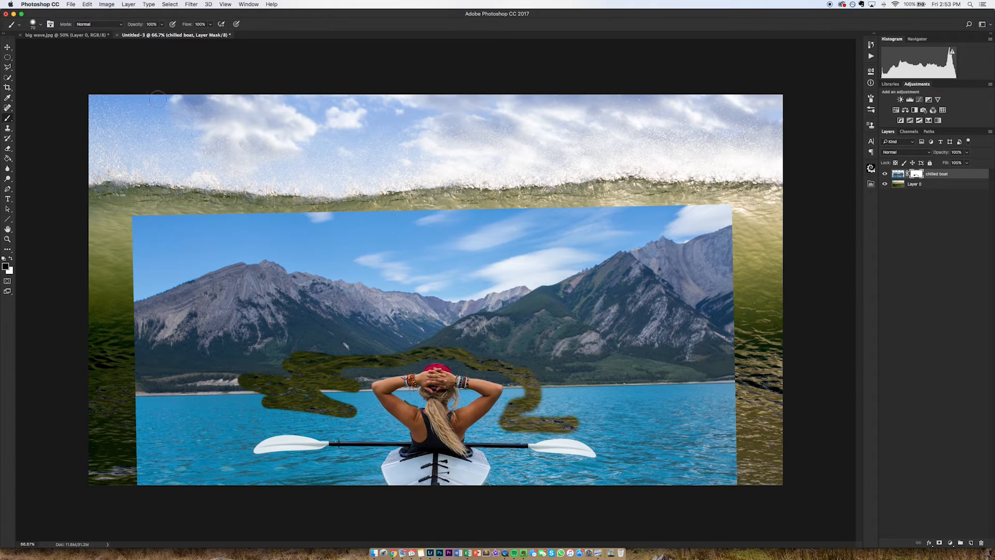
Step: Switch to big wave.jpg and disable the kayaker layer's mask to show the full photo
left_click(45, 34)
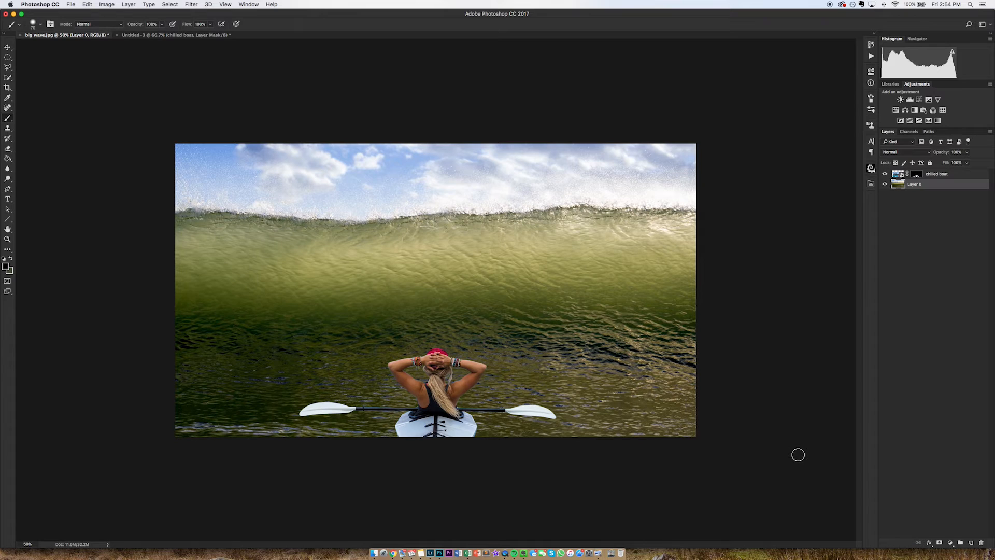
mouse_move(254, 289)
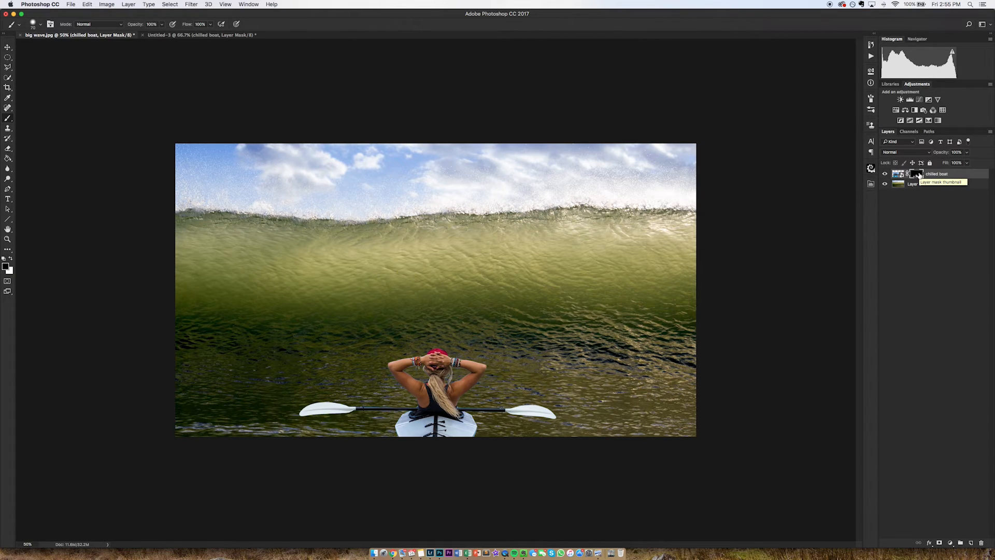
right_click(898, 175)
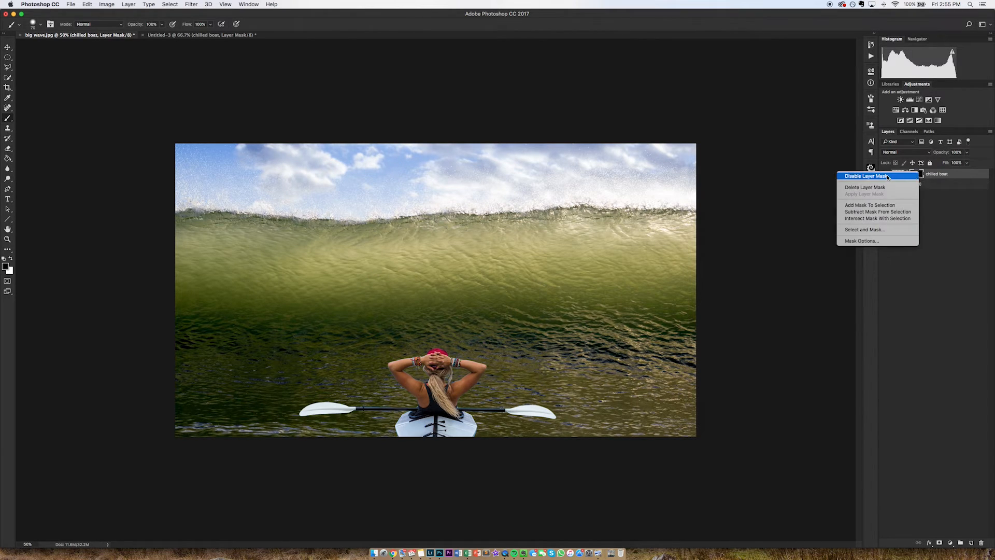
left_click(864, 175)
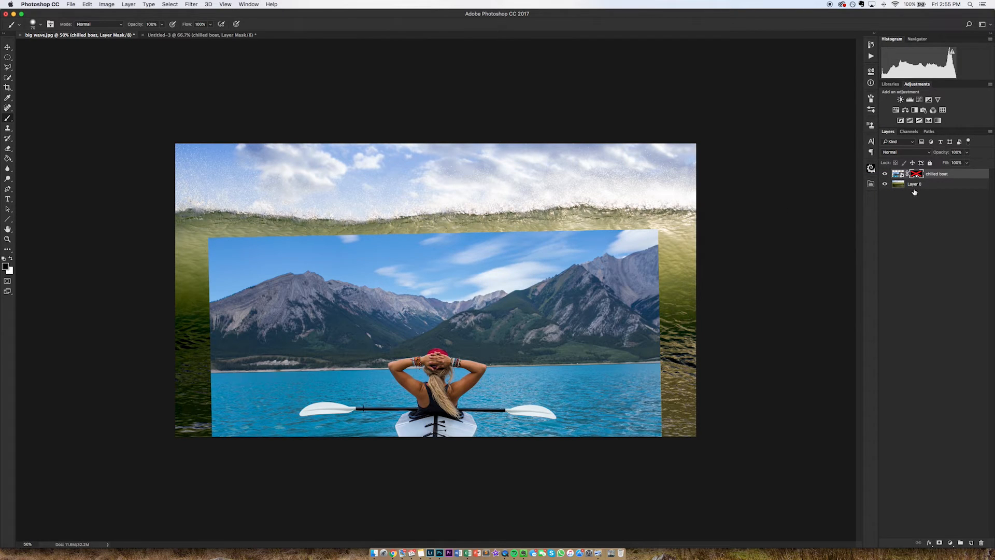
Step: Re-enable the kayaker mask and select Layer 0, the wave layer beneath it
left_click(913, 184)
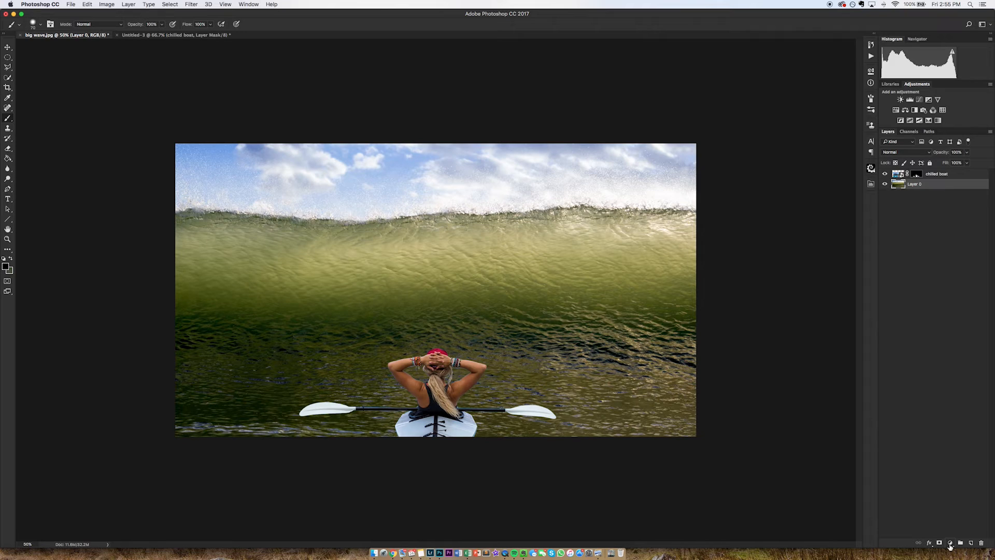
mouse_move(950, 543)
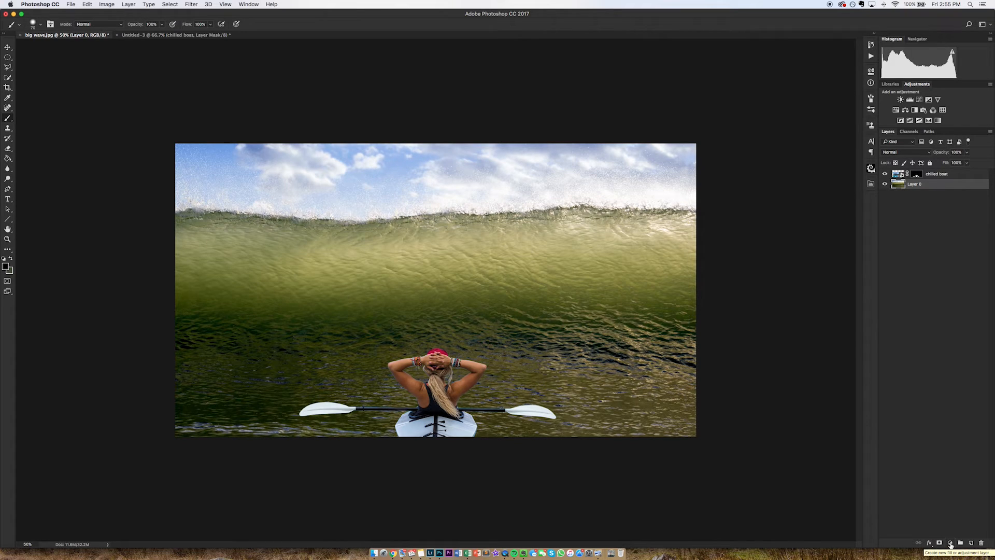
Step: Create a Hue/Saturation adjustment layer above Layer 0 with all values at zero
left_click(951, 542)
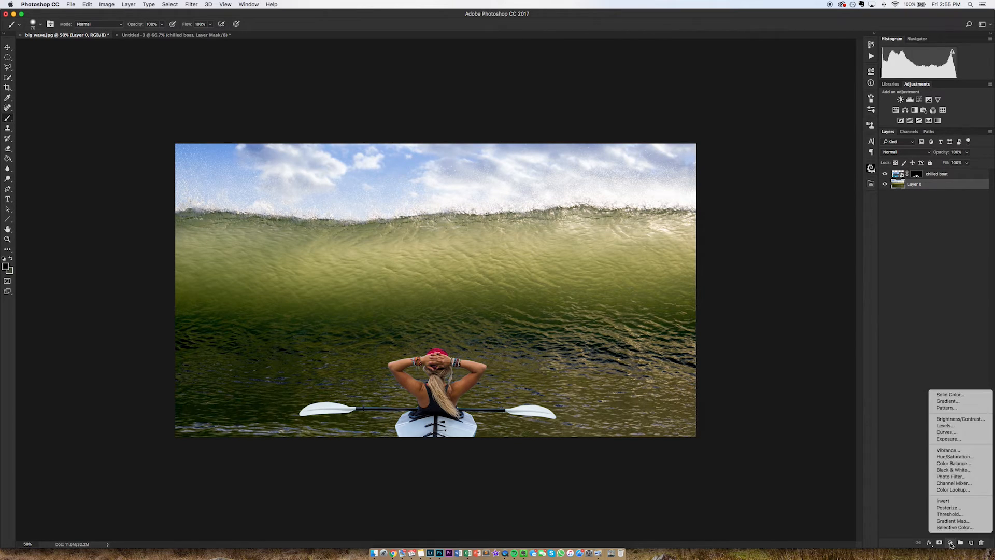
mouse_move(955, 457)
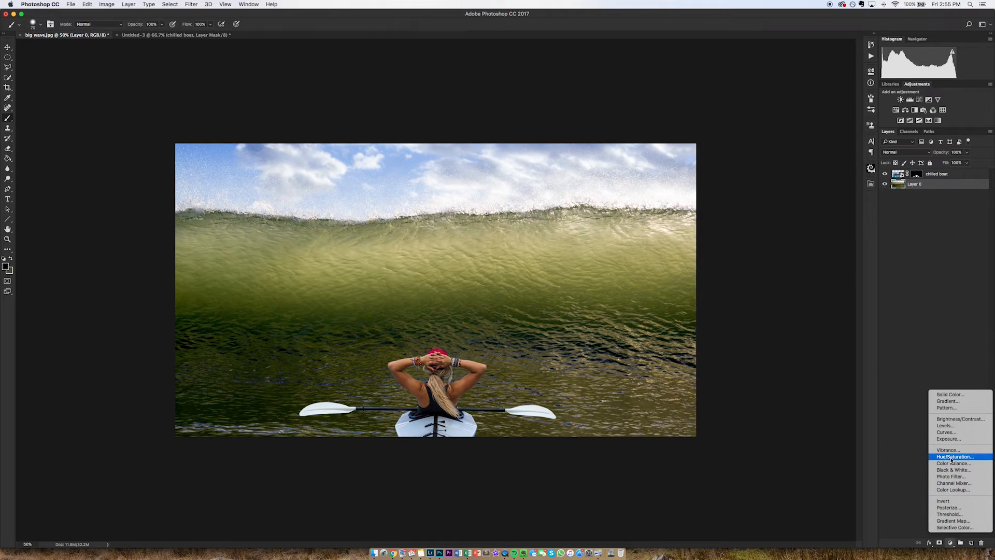
left_click(955, 457)
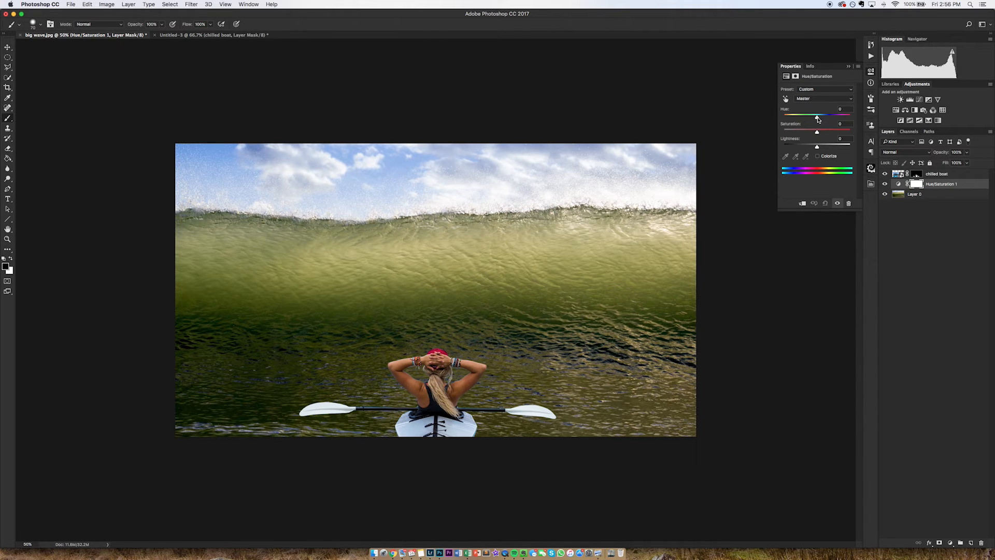
Step: Raise the Hue slider strongly positive until the olive wave turns blue-green and the sky pink
left_click_drag(817, 116, 830, 116)
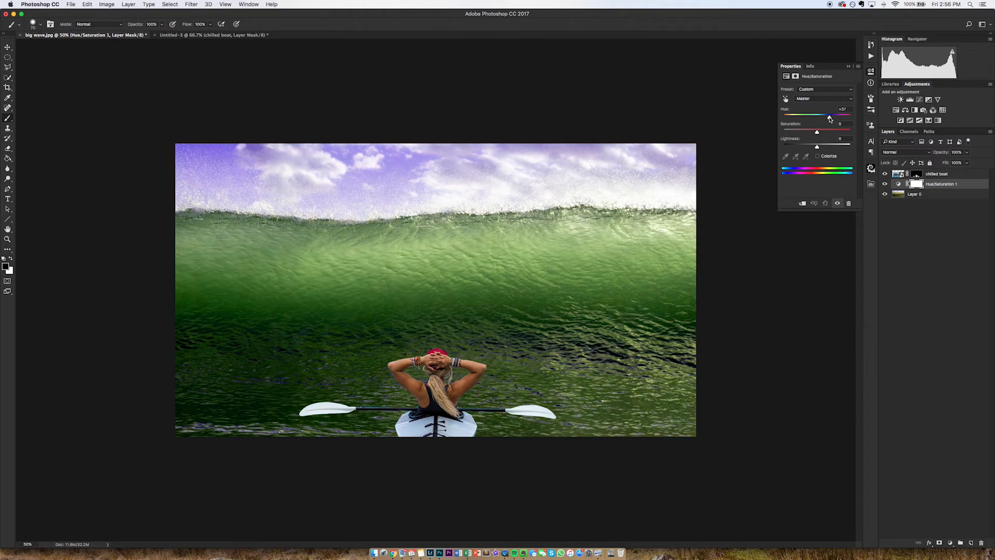
left_click_drag(828, 117, 834, 116)
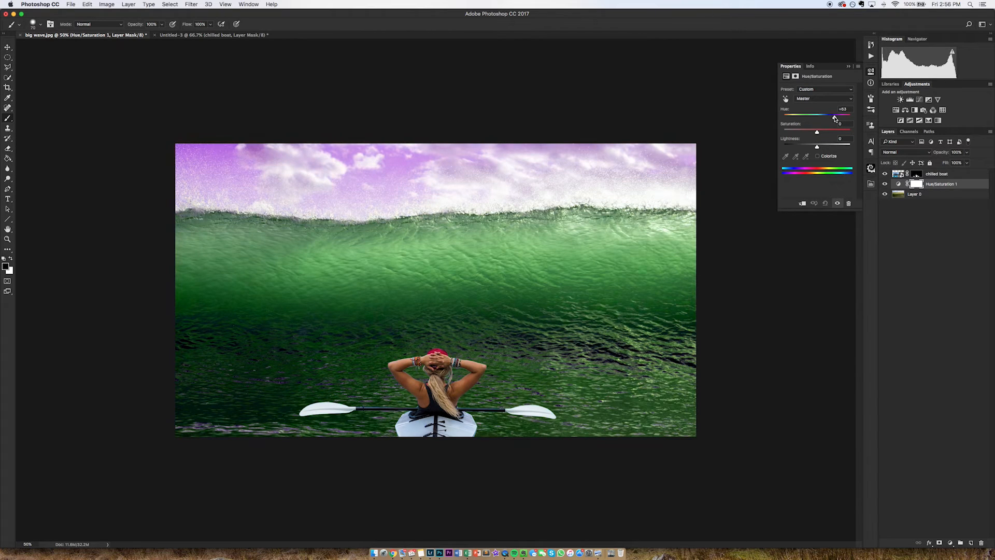
left_click_drag(831, 115, 838, 115)
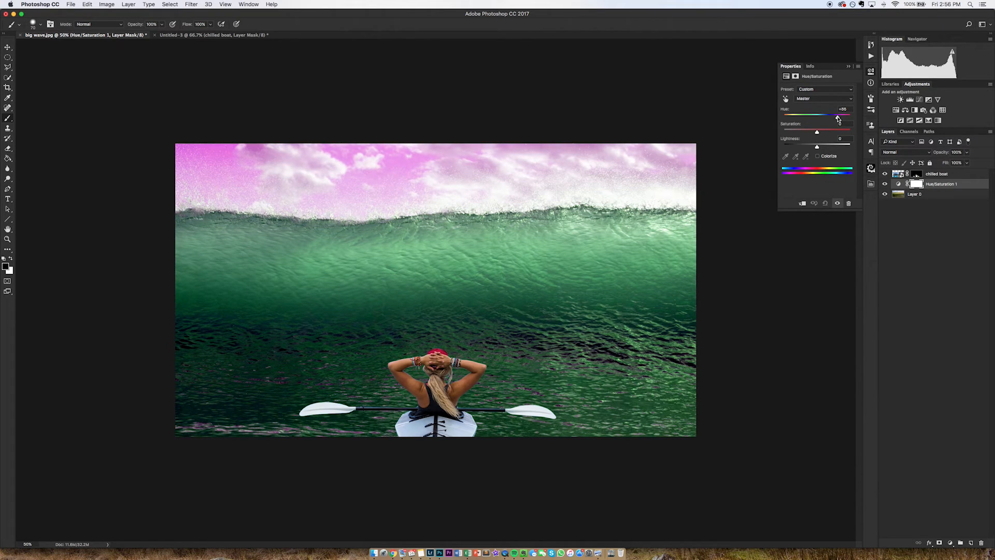
left_click_drag(837, 116, 840, 116)
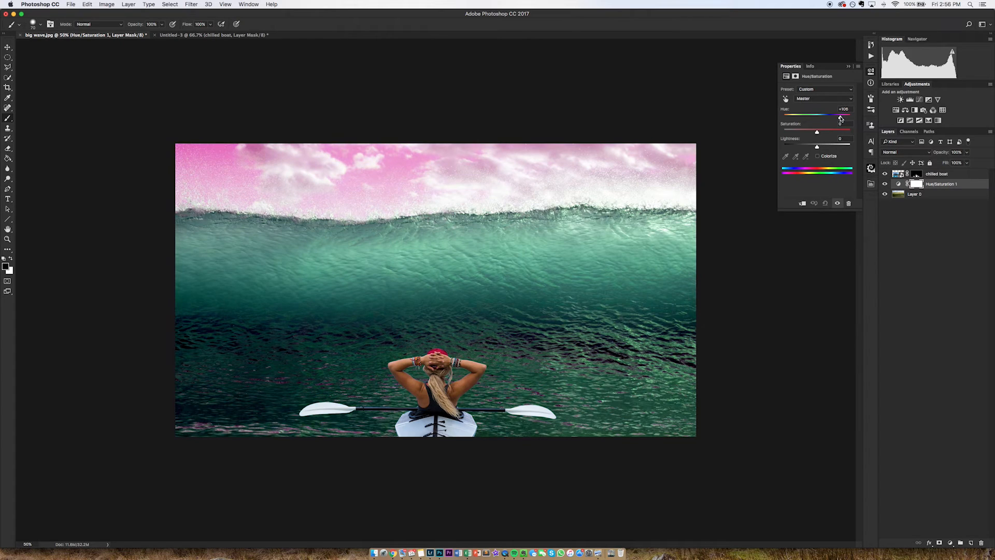
left_click_drag(836, 115, 840, 116)
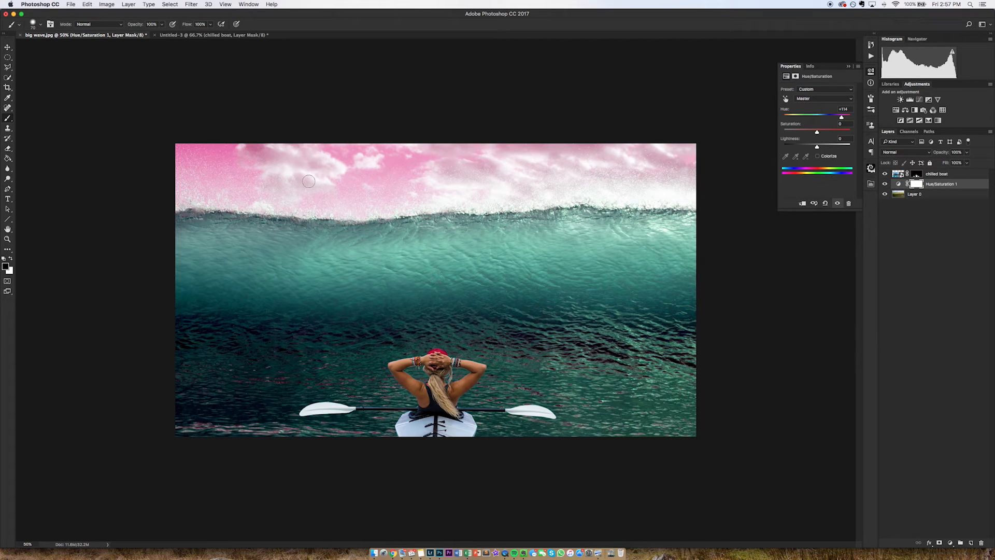
mouse_move(417, 164)
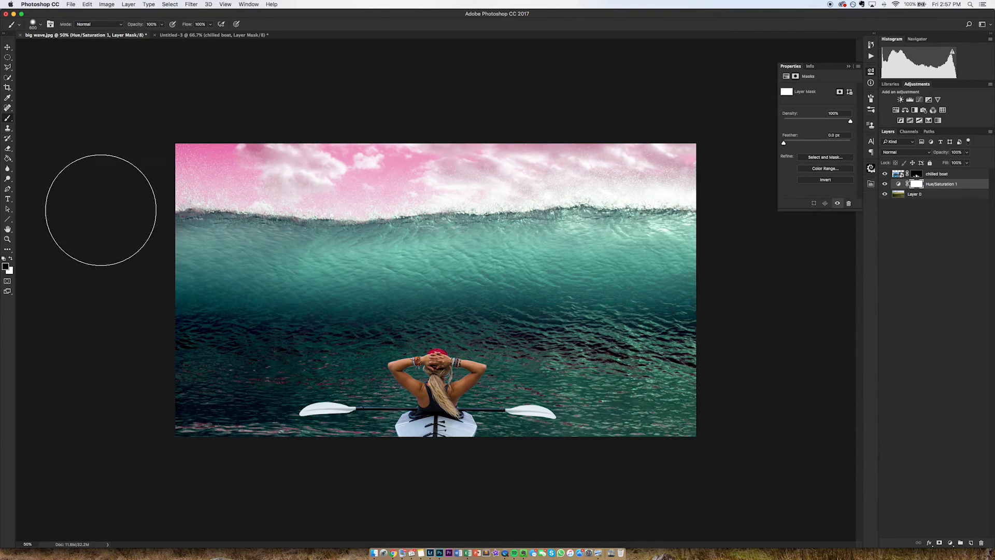
Step: Paint black over the sky on the Hue/Saturation mask, restoring its natural blue
left_click_drag(102, 210, 220, 150)
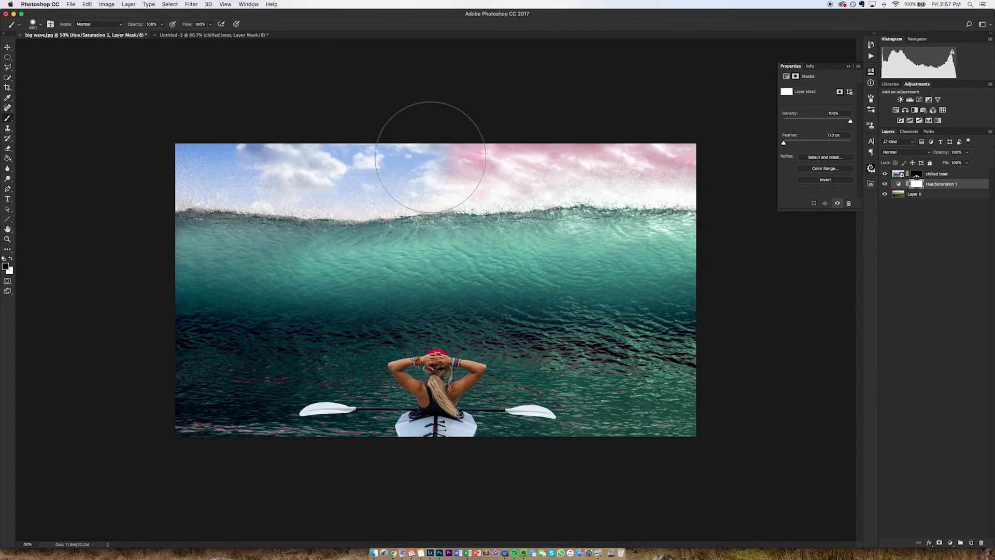
left_click_drag(432, 155, 603, 149)
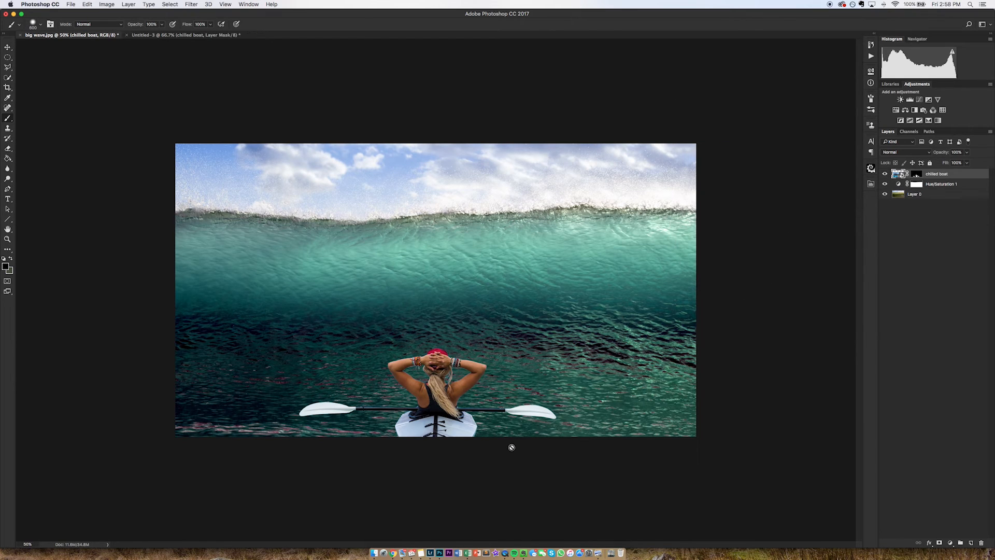
mouse_move(299, 387)
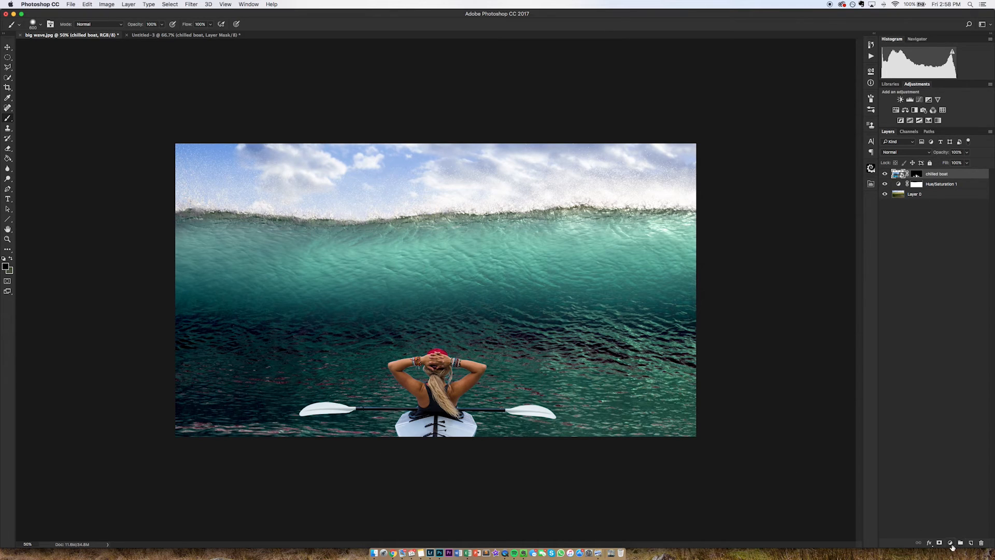
mouse_move(949, 543)
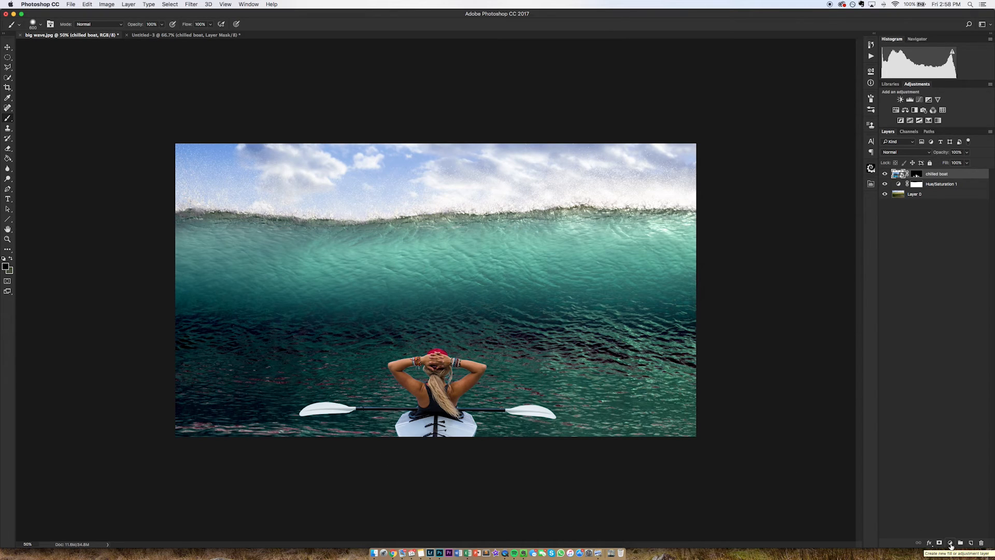
Step: Add a Curves adjustment layer and lift the RGB midpoint for moderate brightening
left_click(950, 543)
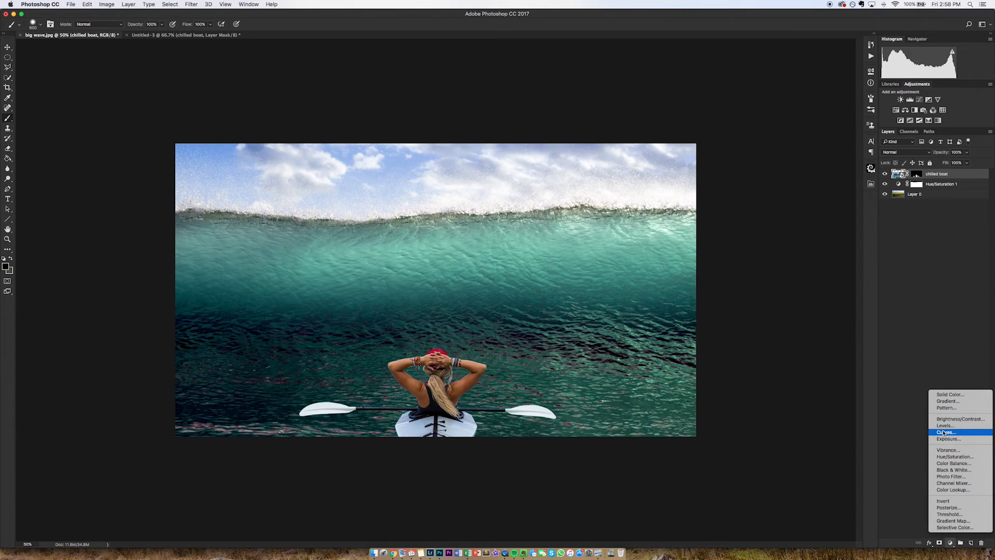
left_click(945, 433)
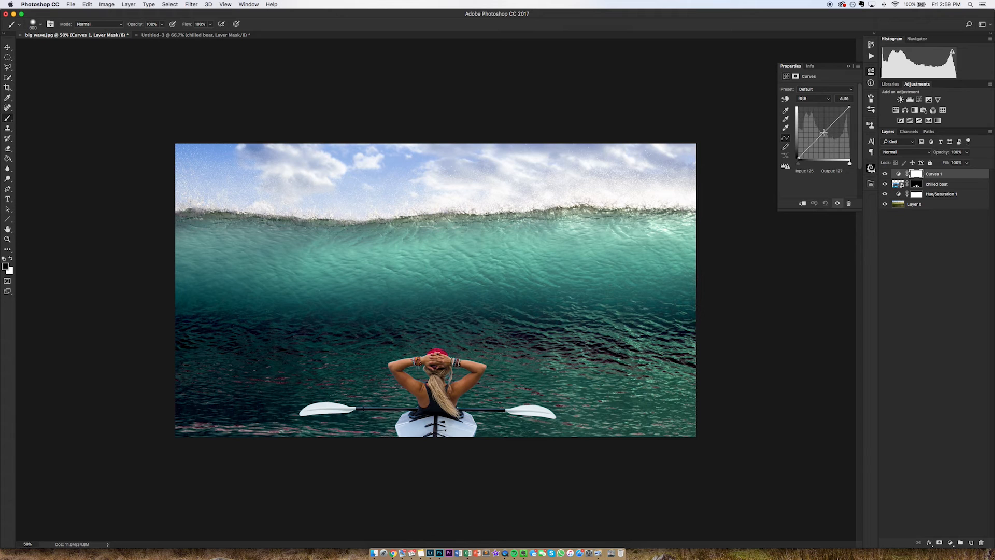
left_click_drag(822, 131, 823, 124)
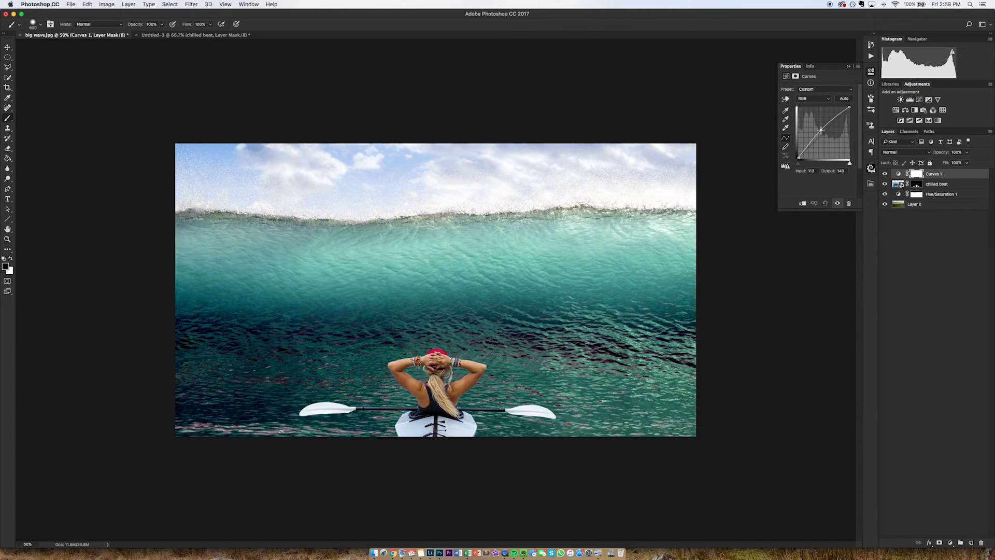
left_click_drag(822, 130, 811, 119)
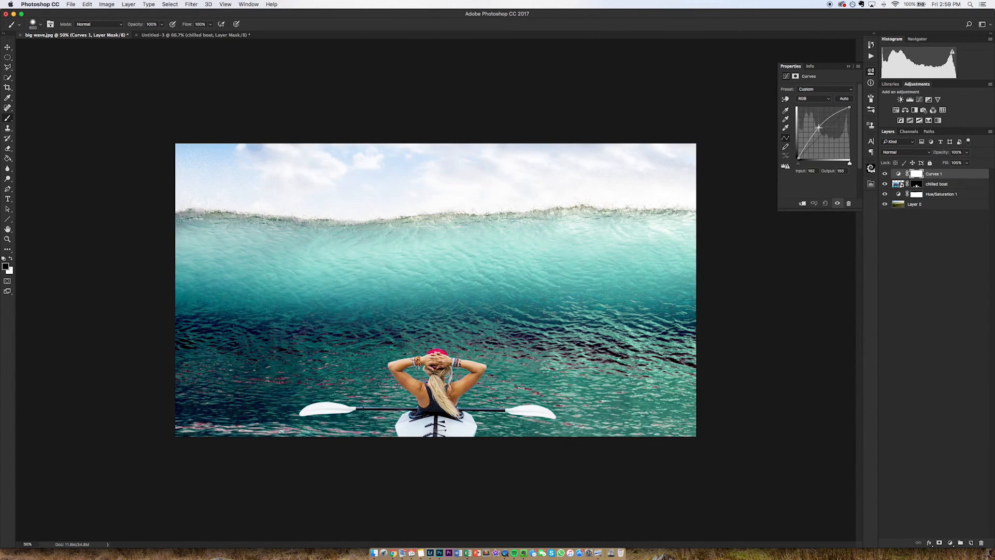
left_click_drag(820, 127, 824, 131)
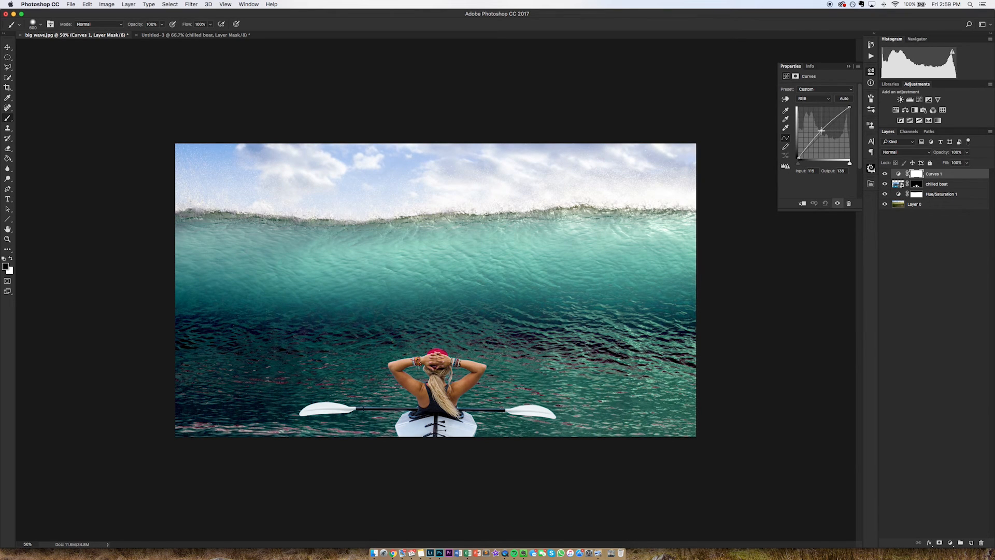
Step: Clip Curves 1 to the kayaker layer so the wave keeps its original brightness
left_click_drag(820, 131, 823, 128)
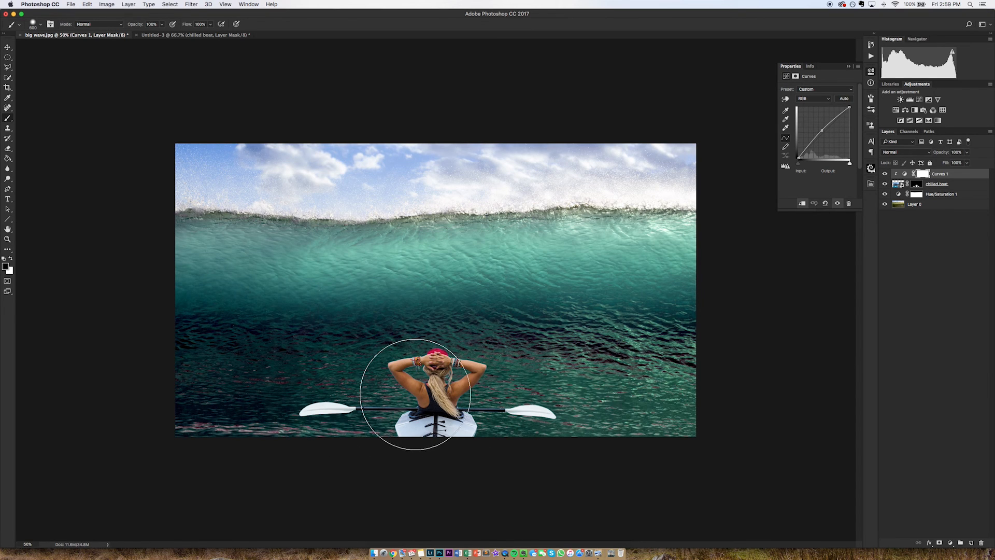
mouse_move(923, 216)
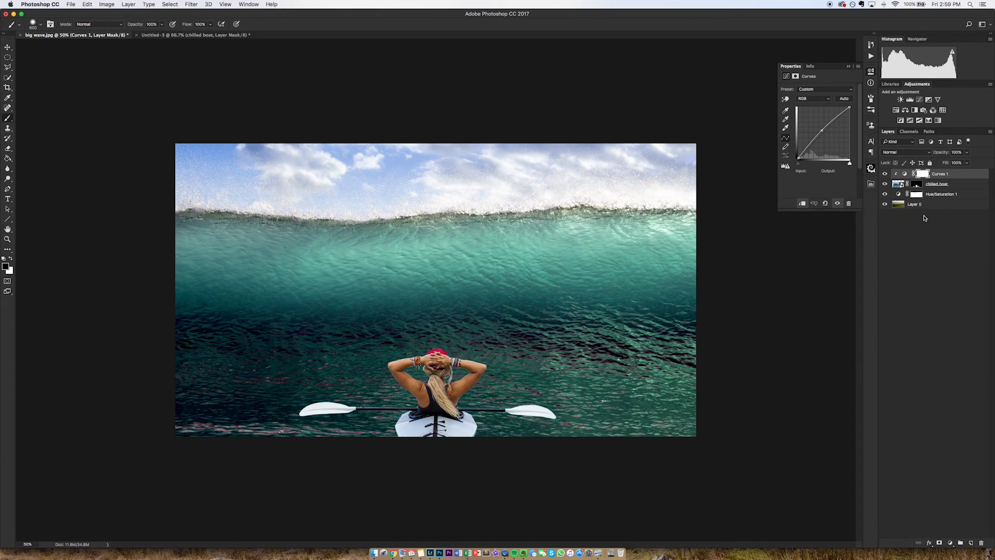